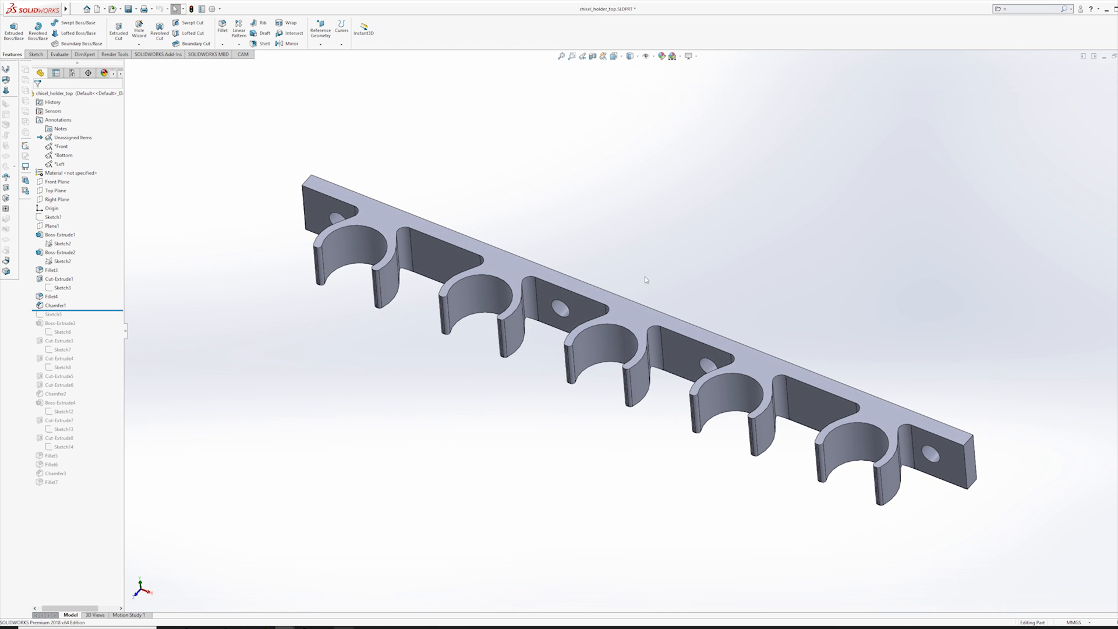
mouse_move(643, 275)
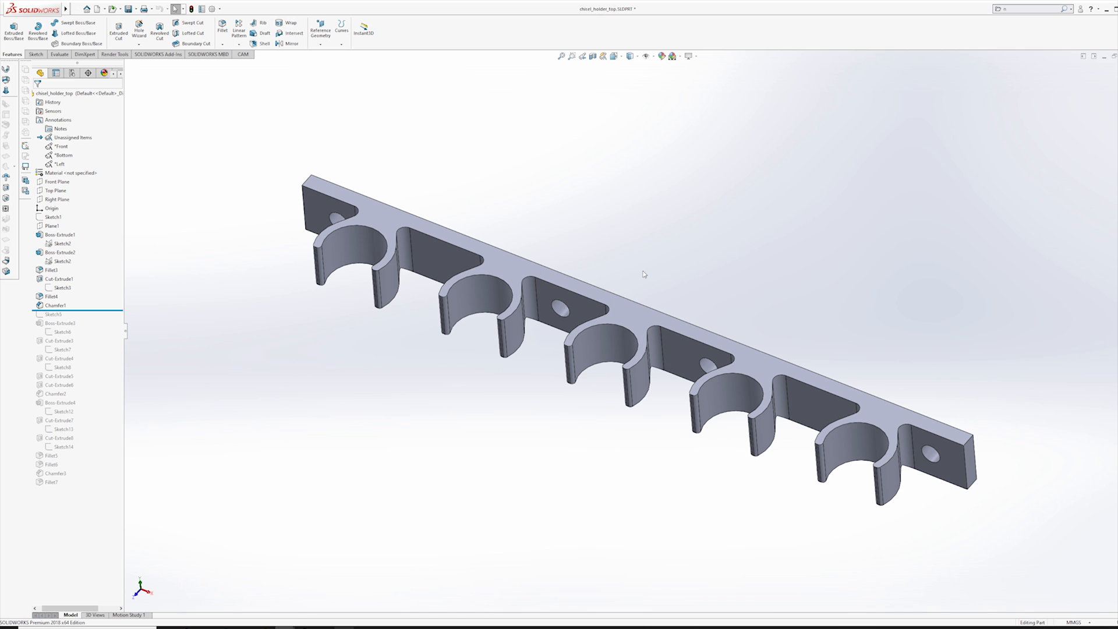
mouse_move(646, 271)
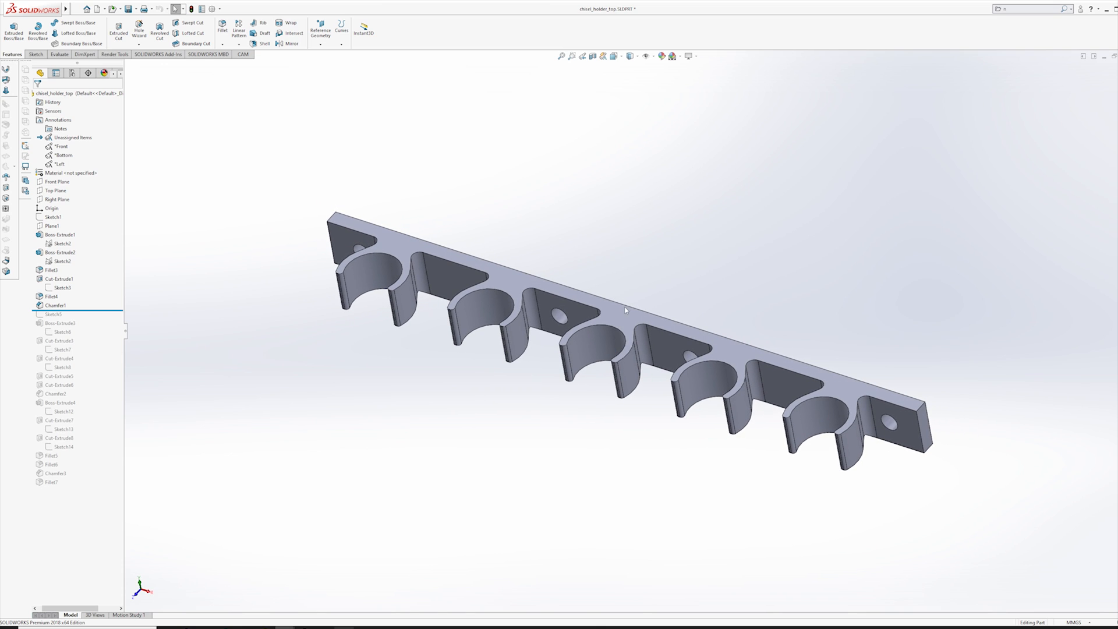
Edit Sketch1, the dimensioned rectangular layout behind the clip rail.
left_click(60, 235)
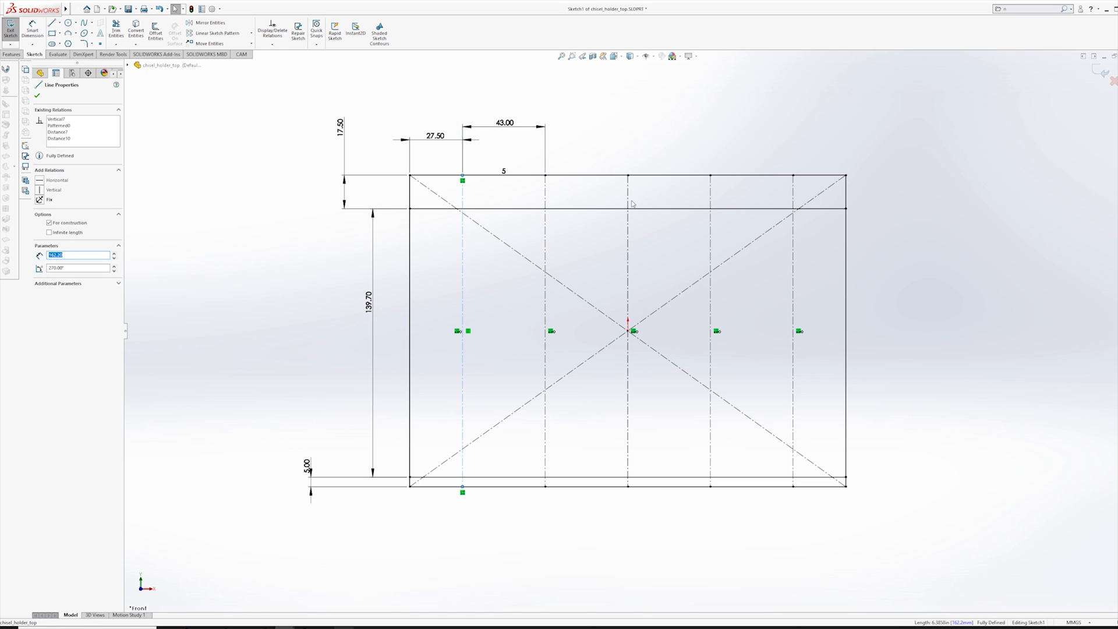
Inspect a vertical chisel spacing line and the 139.70 and 17.50 dimensions.
left_click(628, 325)
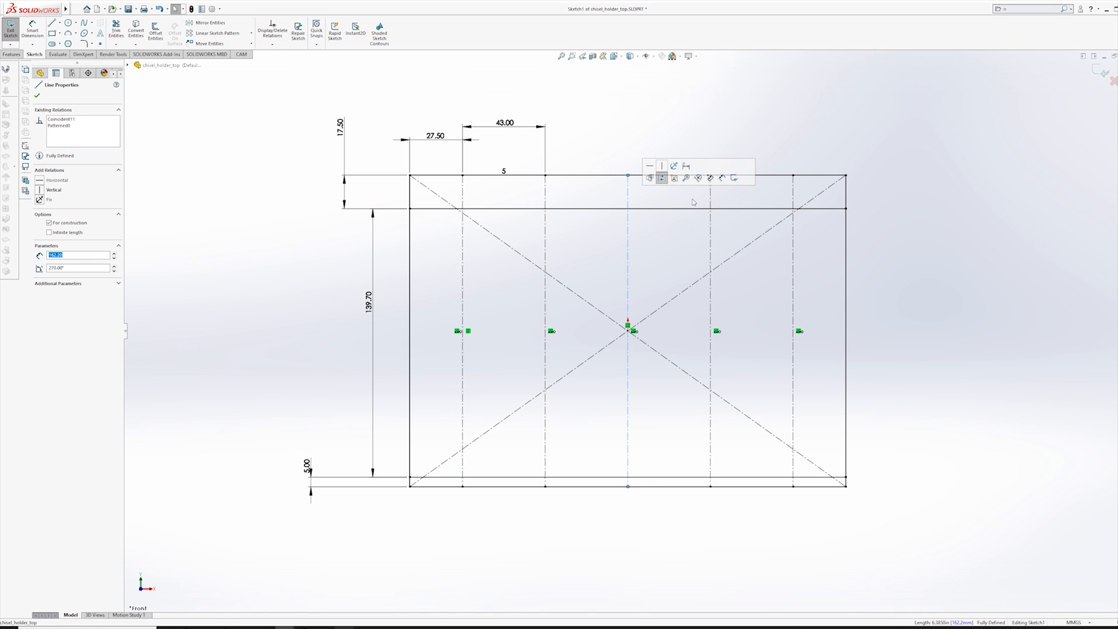
mouse_move(698, 223)
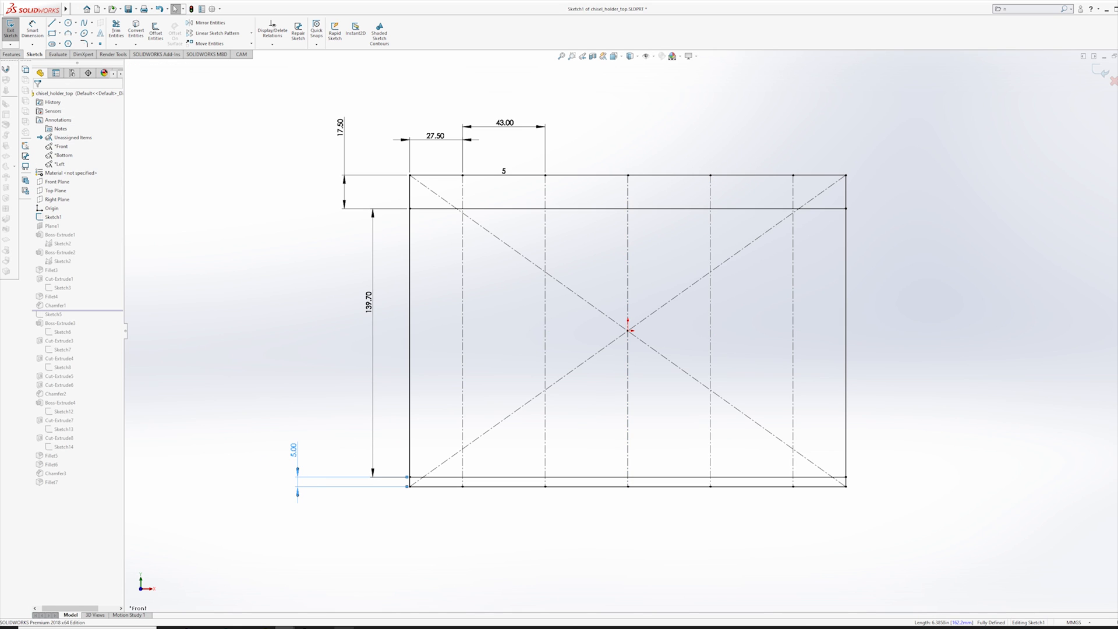
left_click(365, 300)
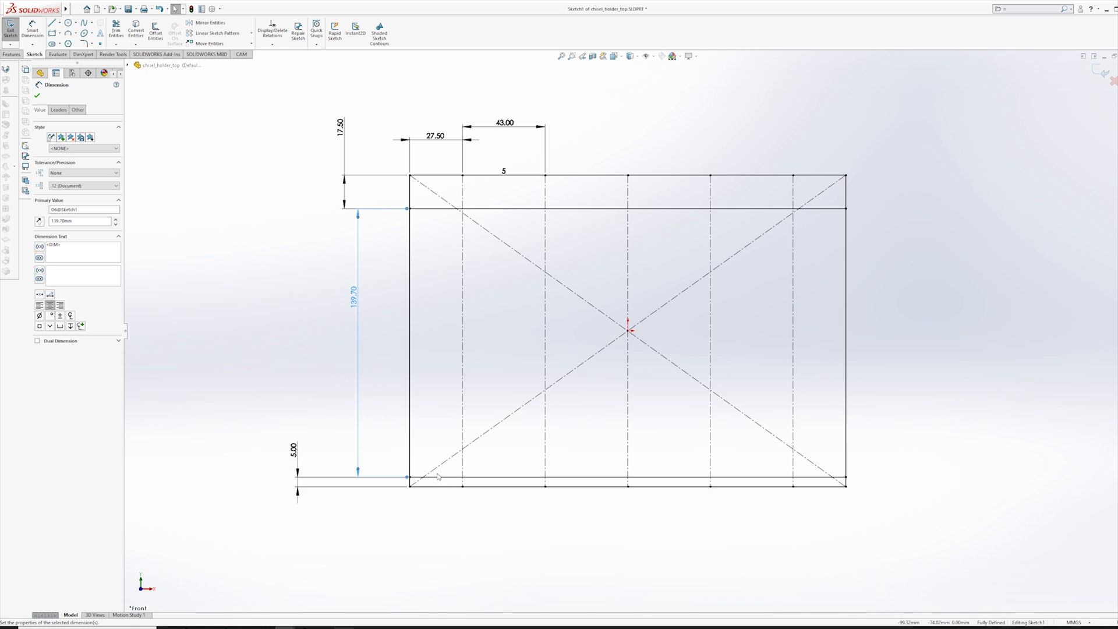
mouse_move(367, 355)
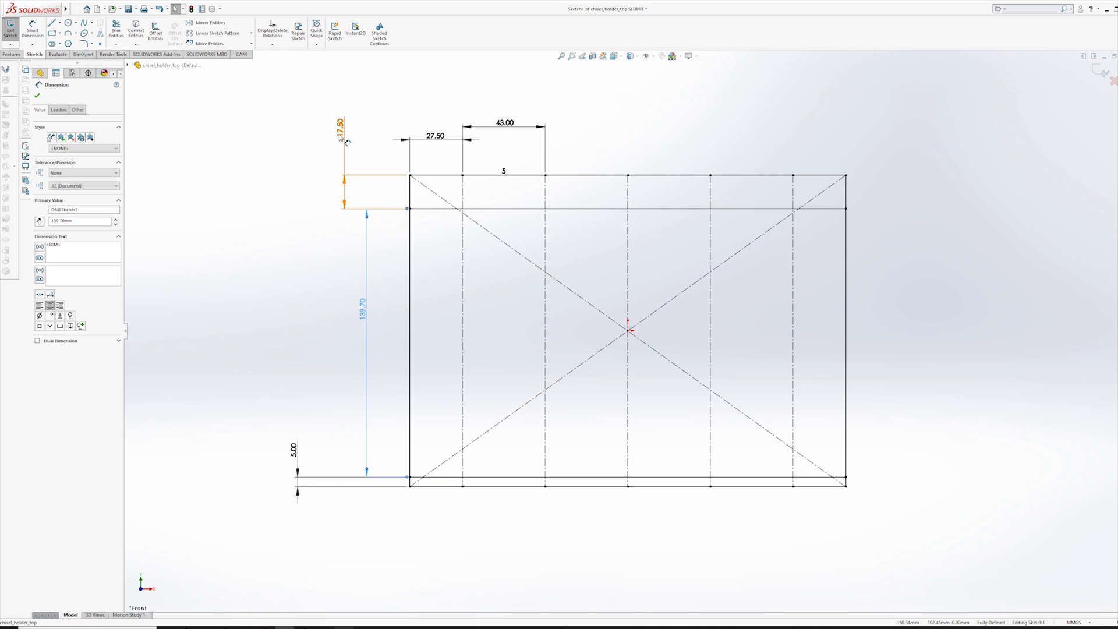
left_click(338, 132)
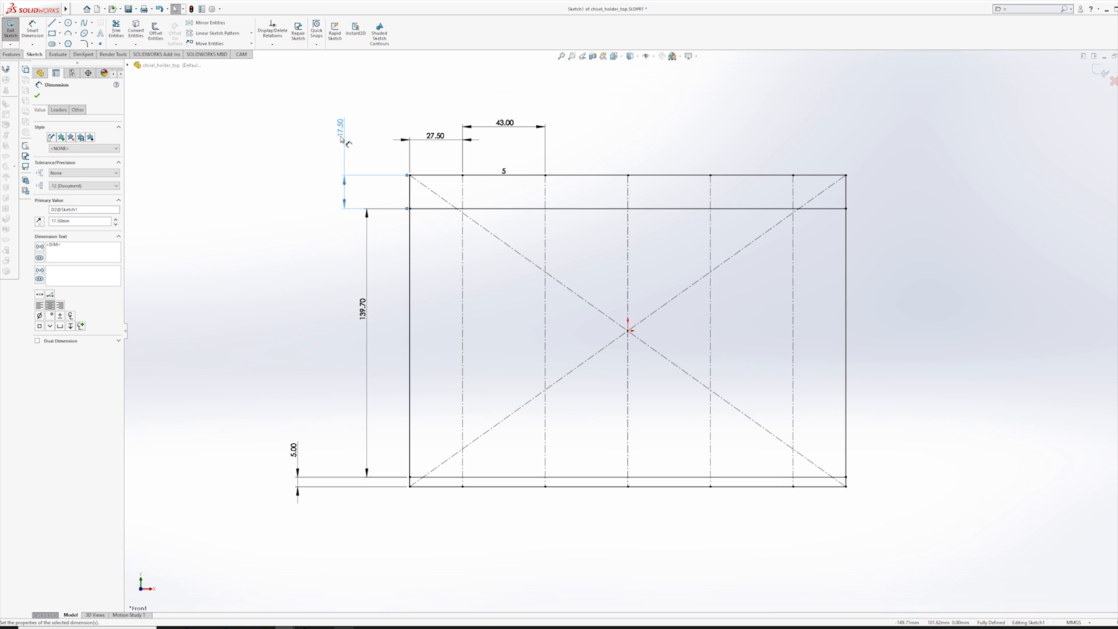
mouse_move(415, 240)
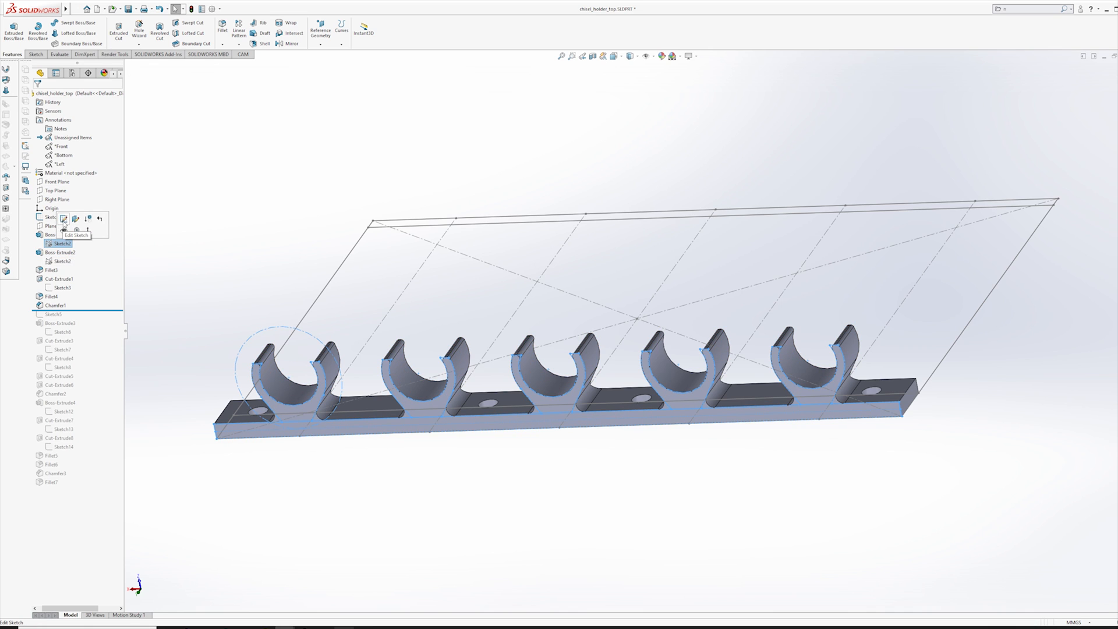
Edit Sketch2, the clip profile with 35.00, 19.15 and 10.00 dimensions.
left_click(73, 234)
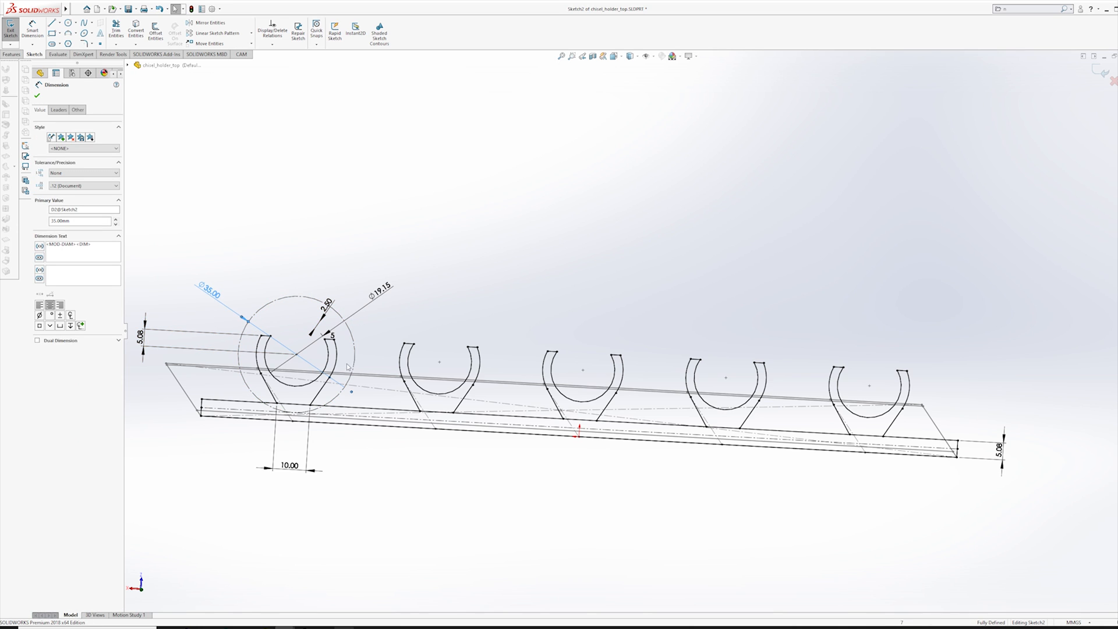
mouse_move(372, 313)
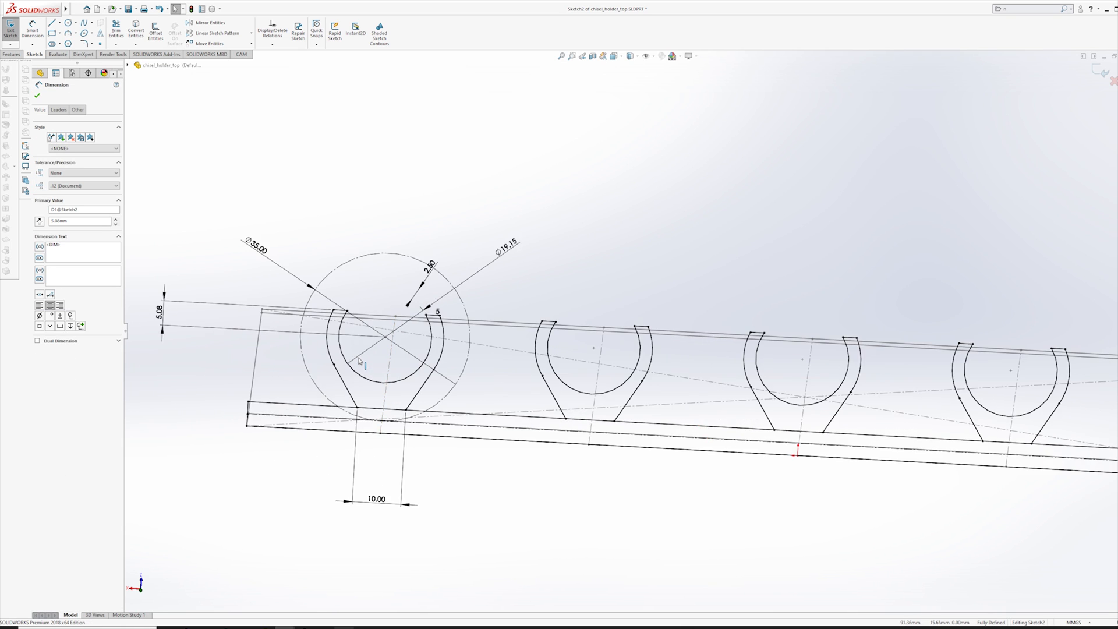
mouse_move(424, 360)
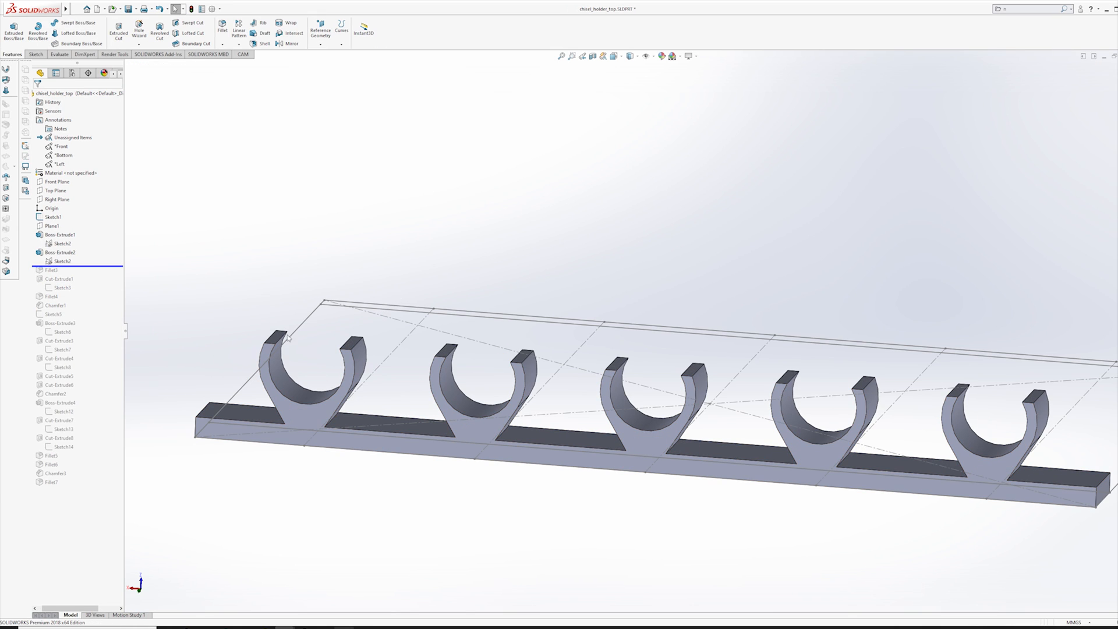
Edit Sketch3 under Cut-Extrude1, the mounting hole layout.
left_click(52, 269)
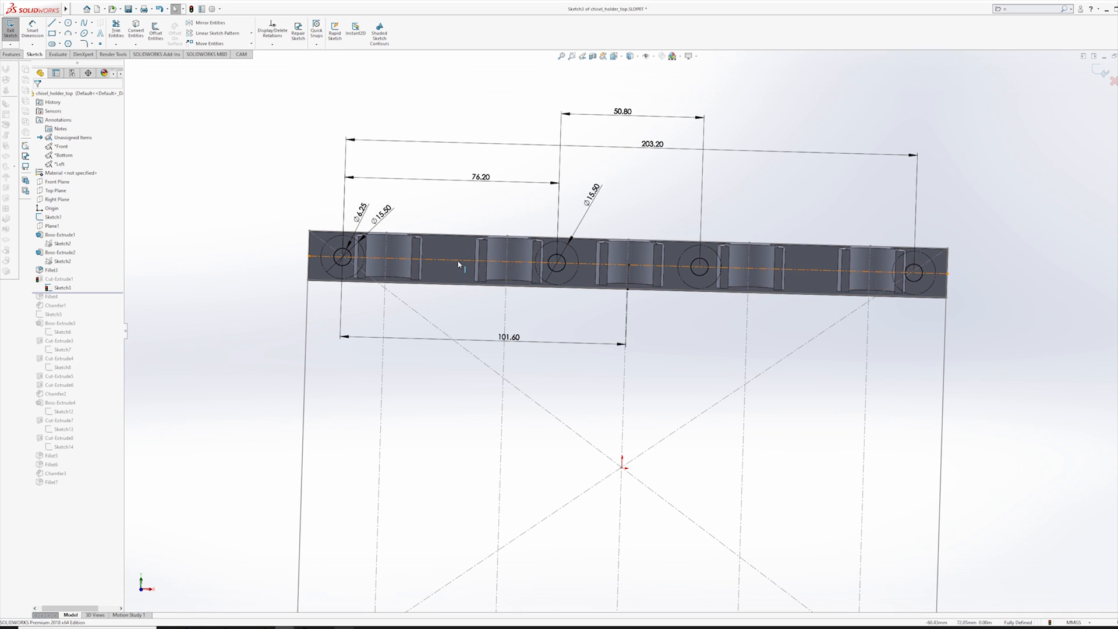
Inspect the 76.20 and 203.20 hole spacing dimensions, then roll forward past Chamfer1.
left_click(457, 265)
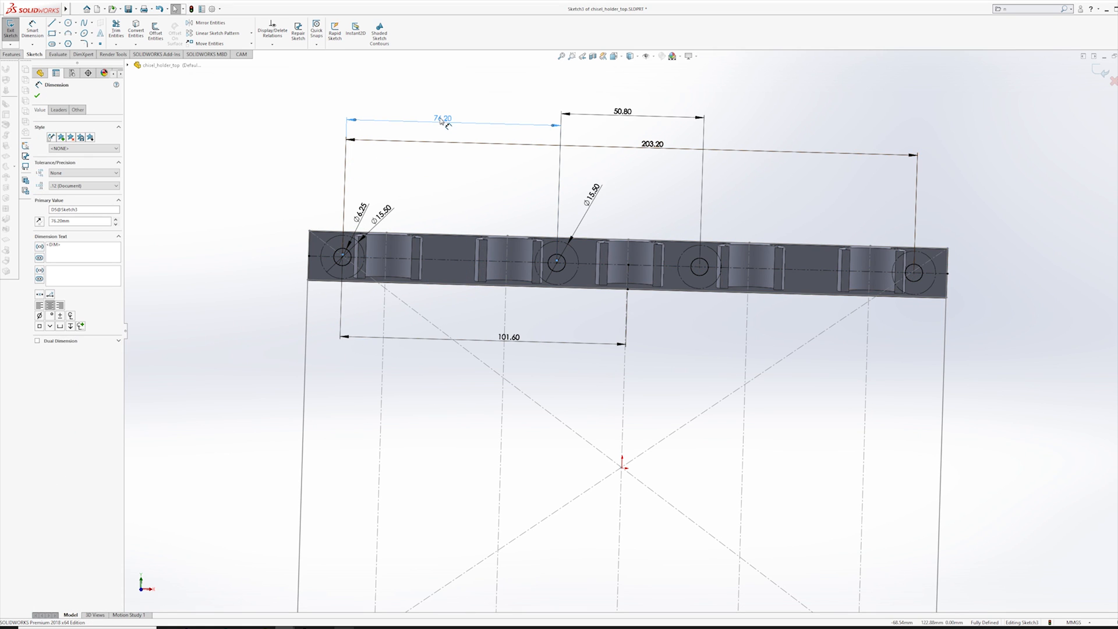
left_click(650, 194)
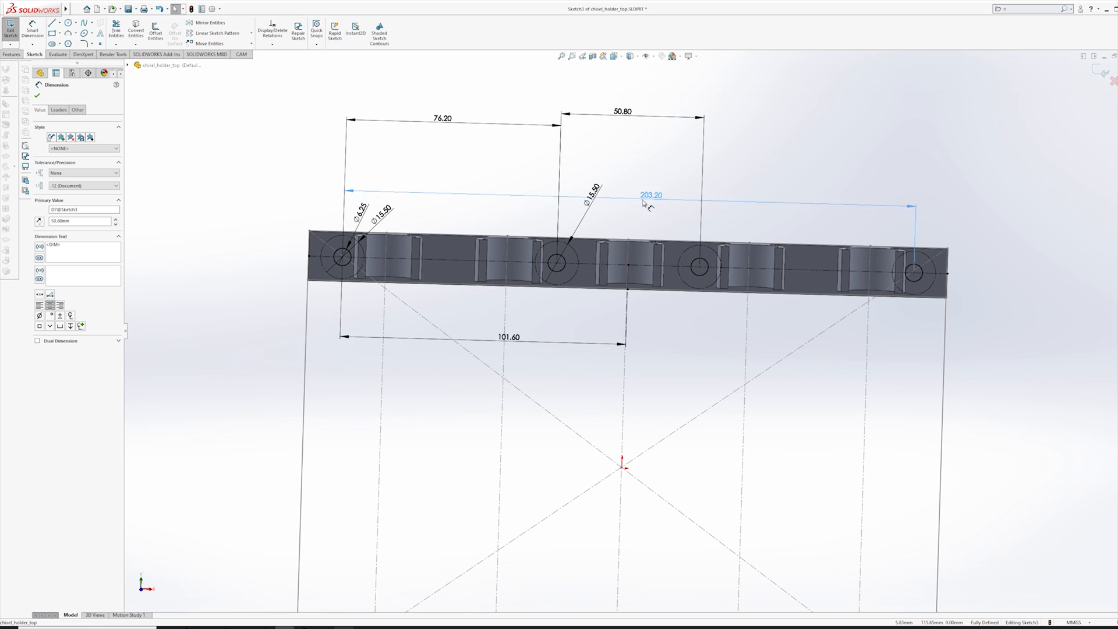
left_click(650, 202)
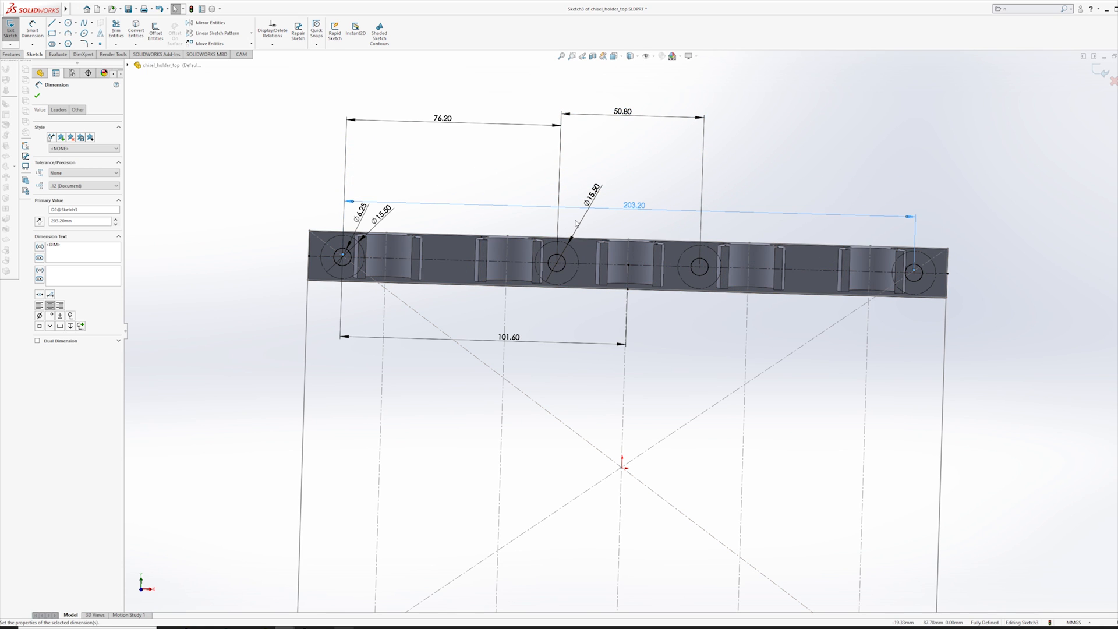
mouse_move(453, 328)
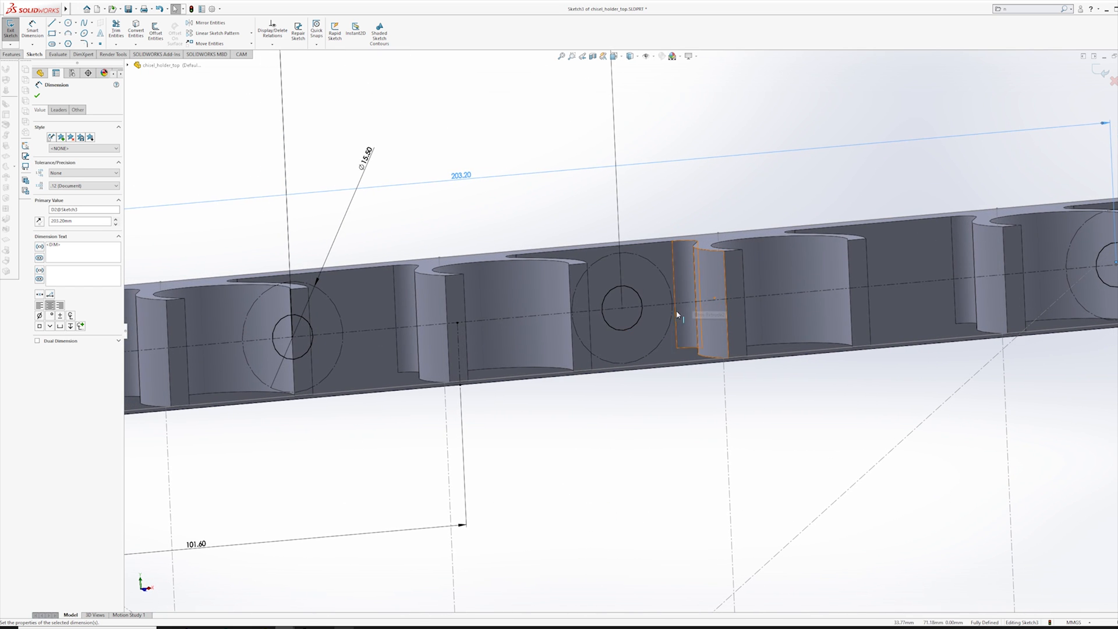
left_click(713, 322)
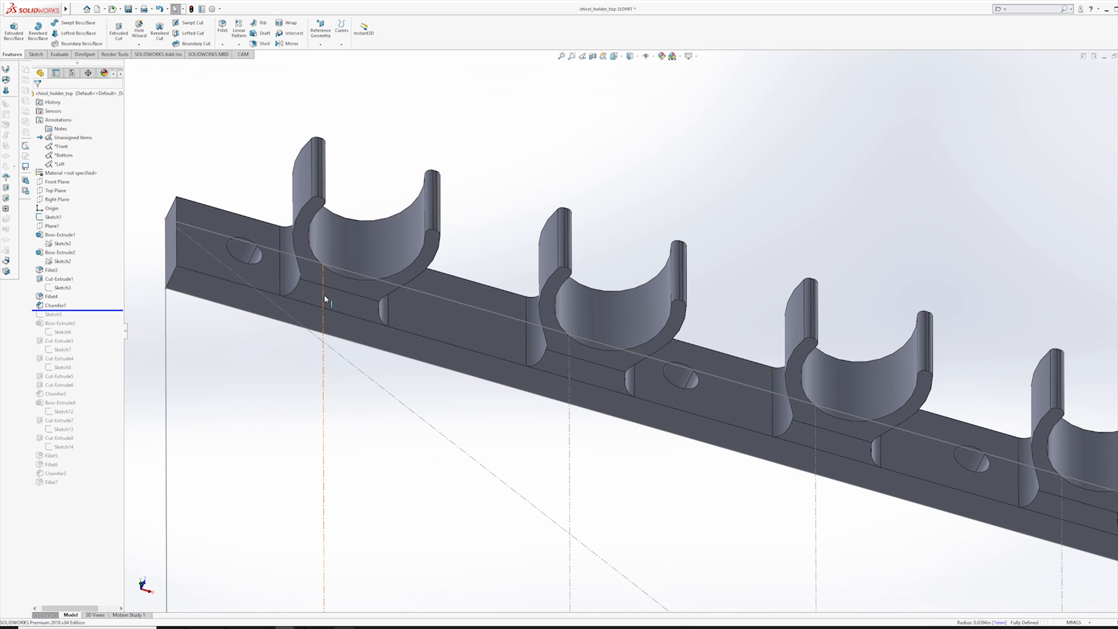
left_click(51, 217)
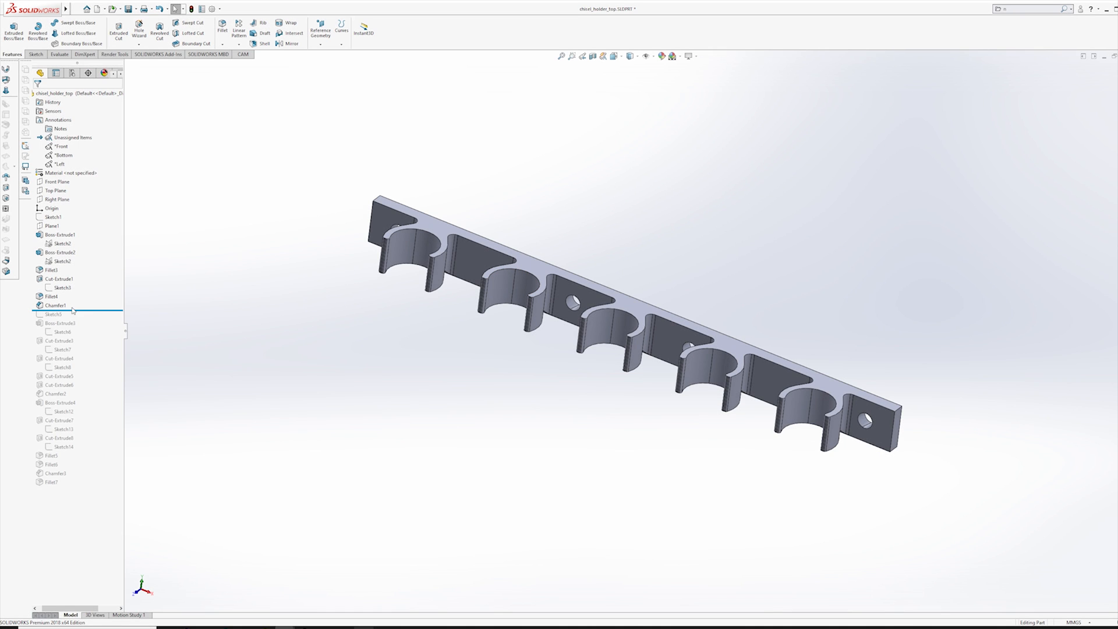
left_click(53, 313)
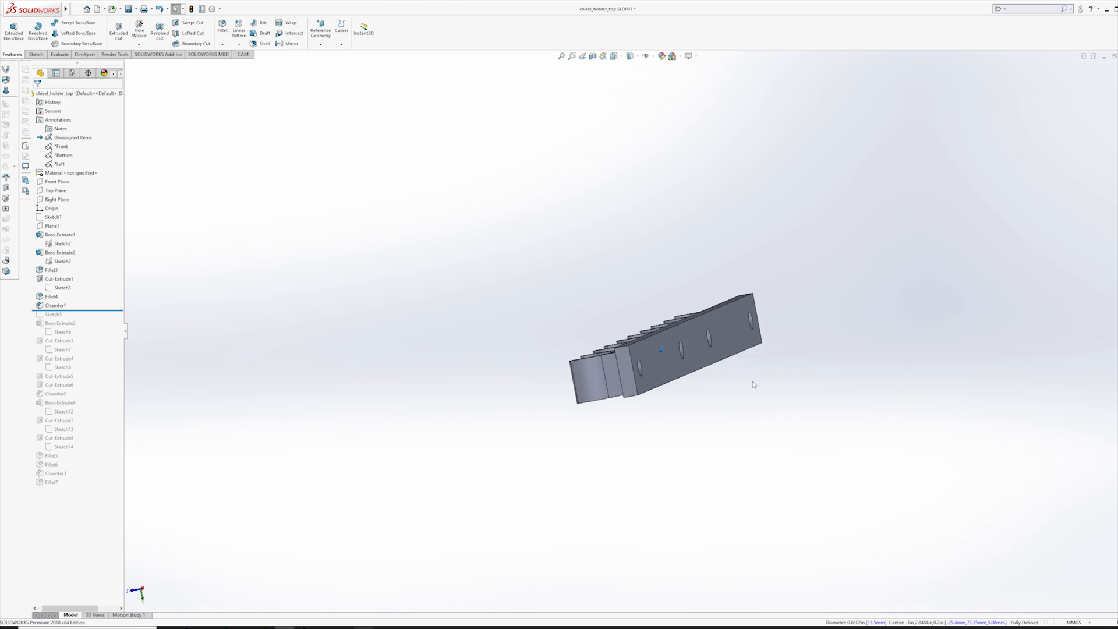
left_click_drag(663, 350, 710, 385)
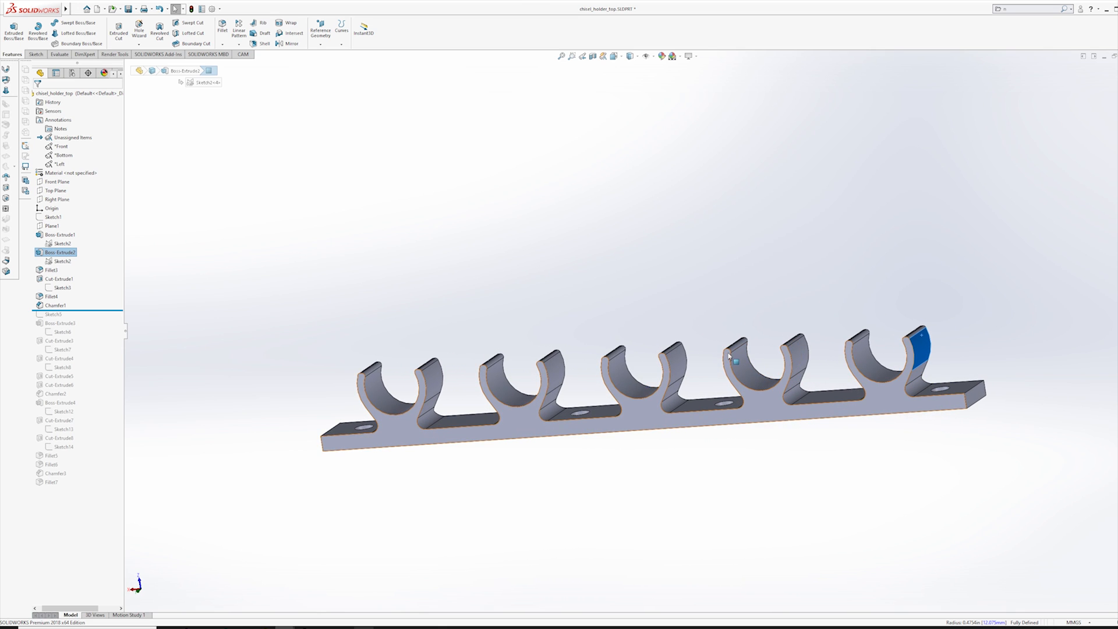
left_click_drag(727, 357, 813, 336)
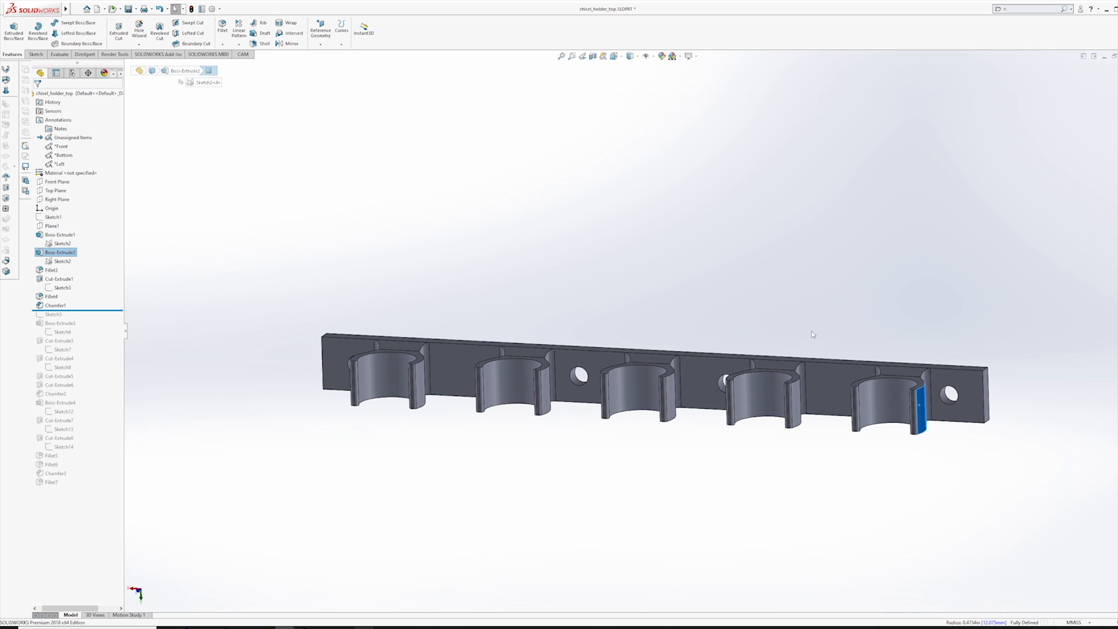
mouse_move(845, 215)
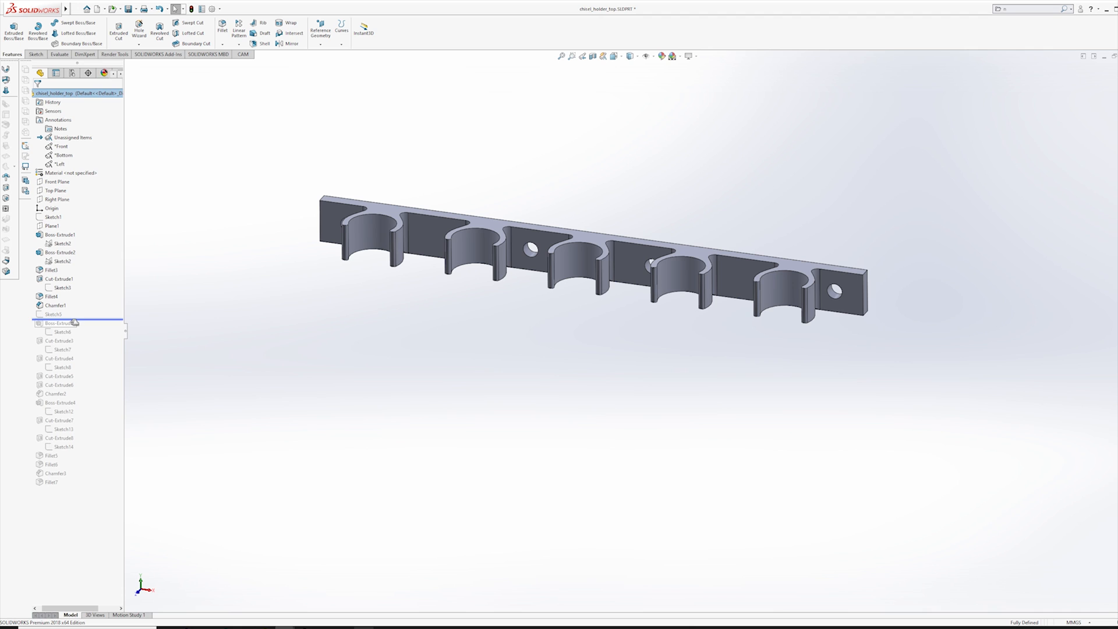
Roll the history forward past Boss-Extrude3 to show the stepped base body.
left_click(52, 314)
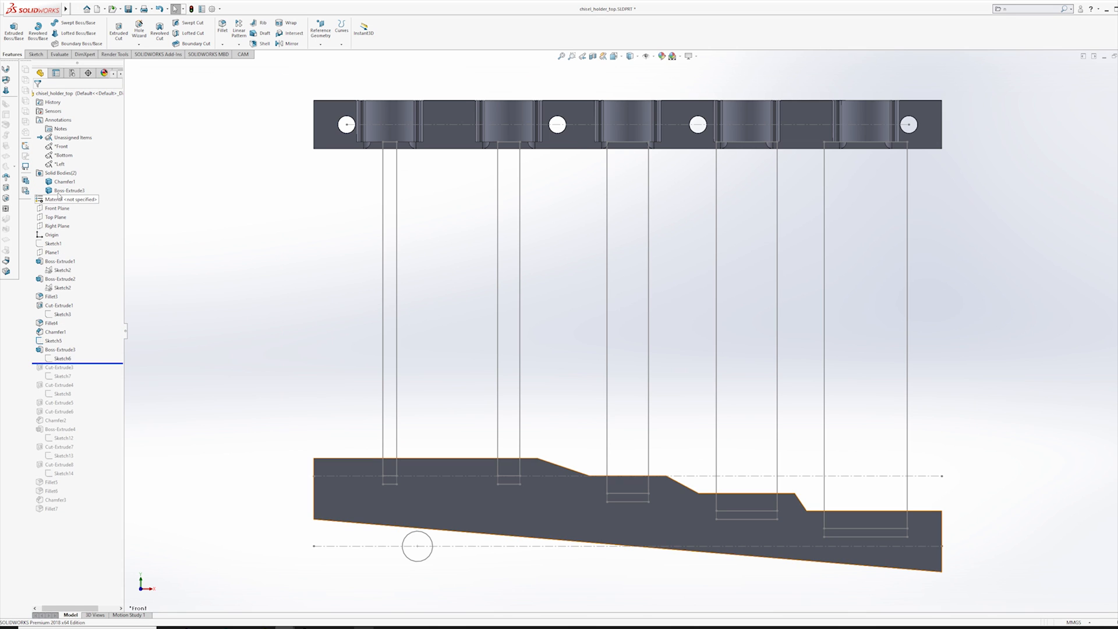
Hide the Chamfer1 solid body so only the stepped base remains visible.
right_click(63, 182)
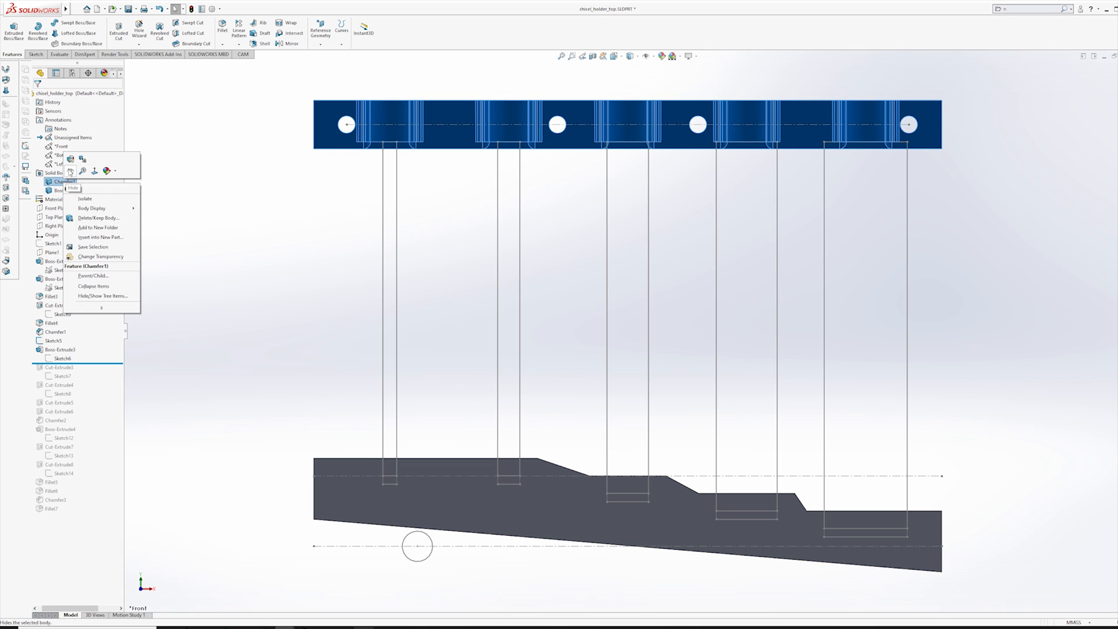
left_click(71, 189)
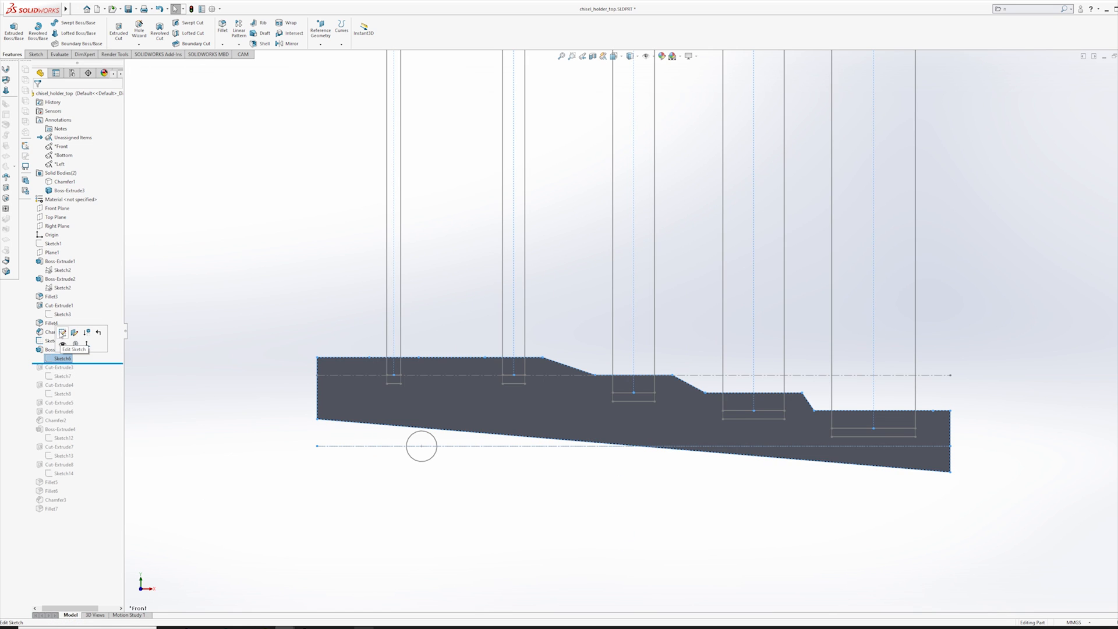
left_click(75, 349)
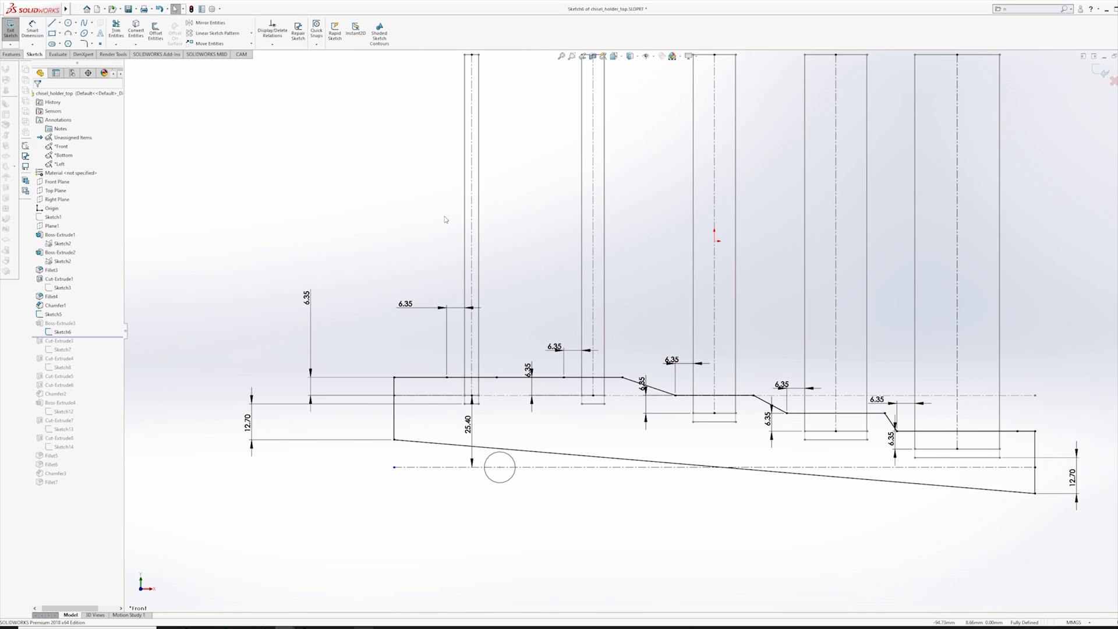
left_click(582, 265)
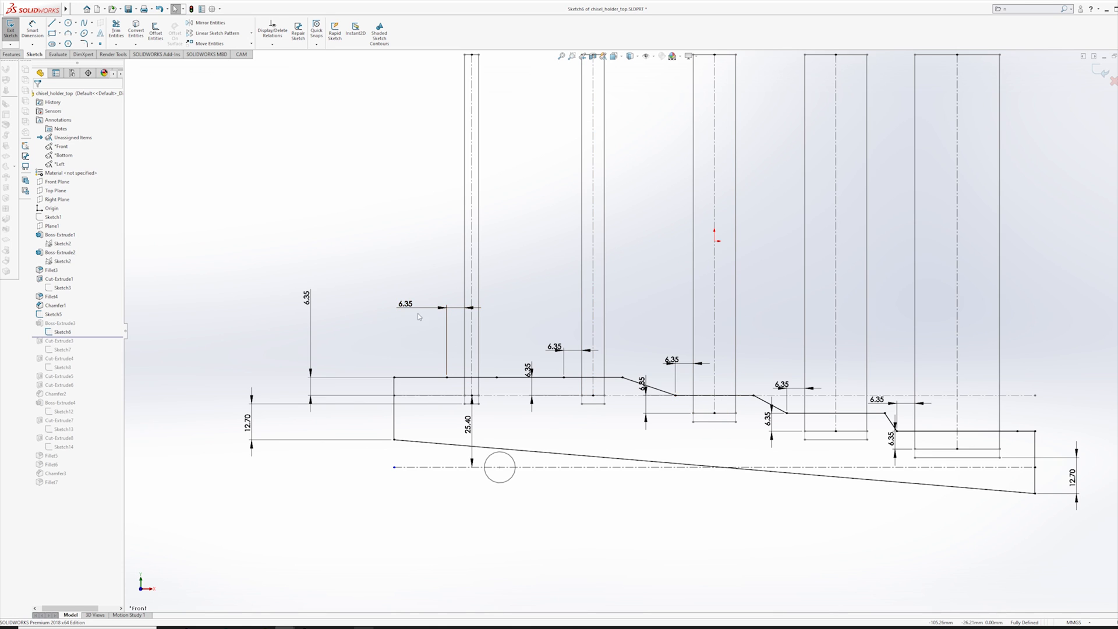
left_click(470, 376)
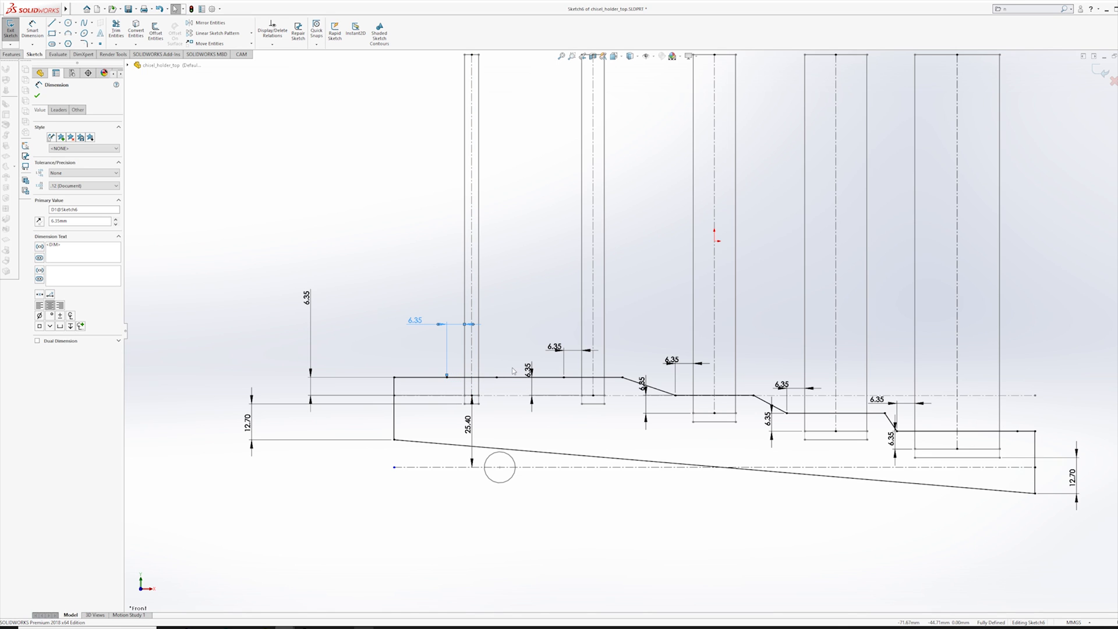
mouse_move(620, 398)
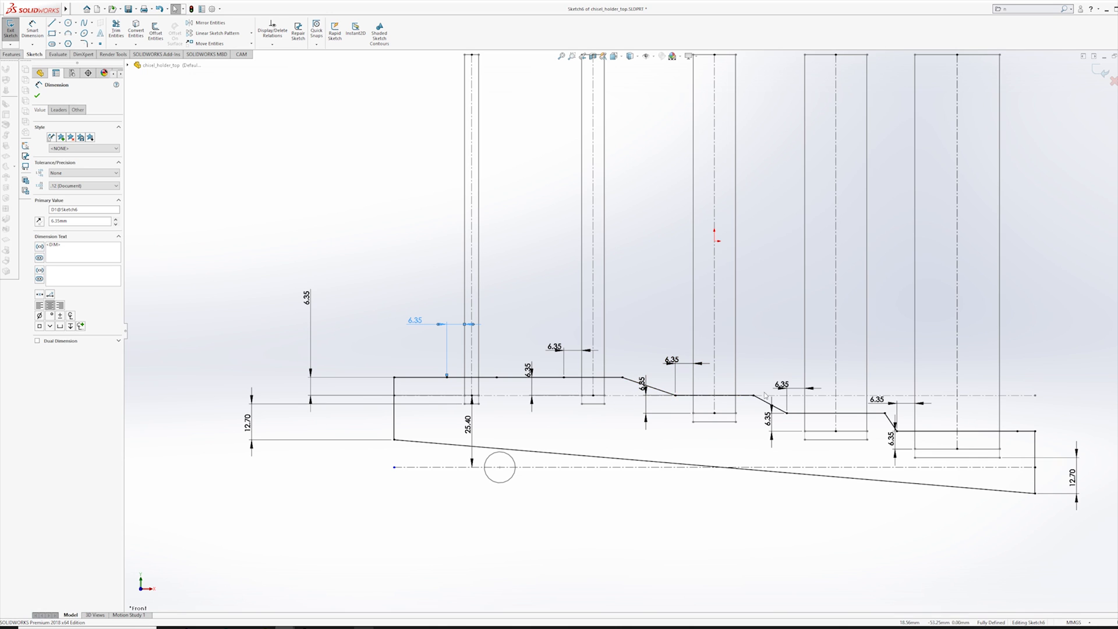
left_click(838, 414)
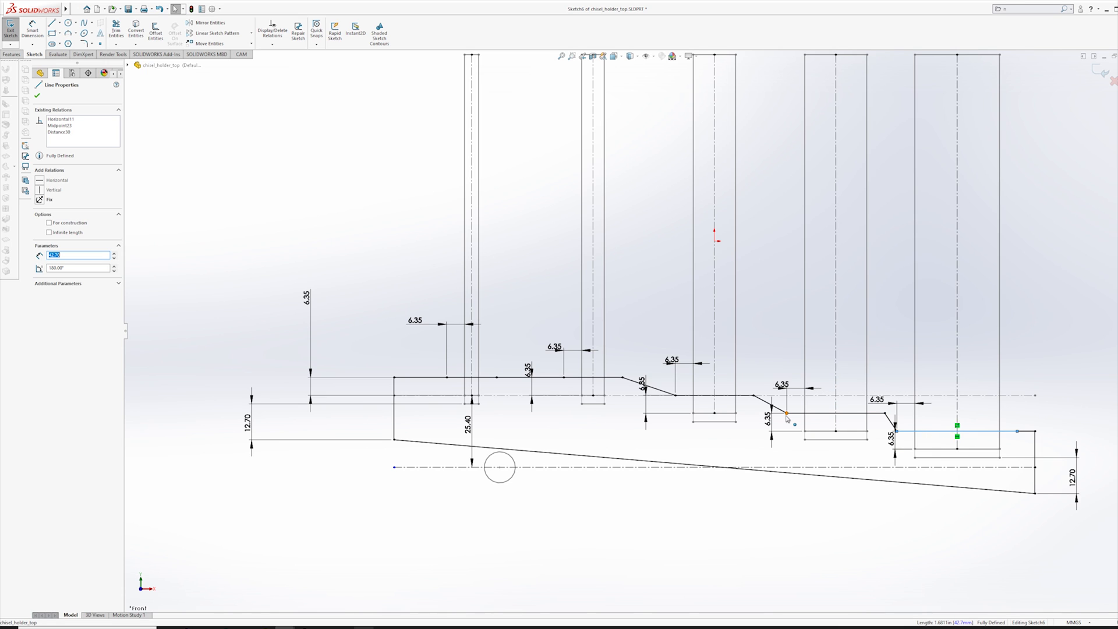
left_click(479, 266)
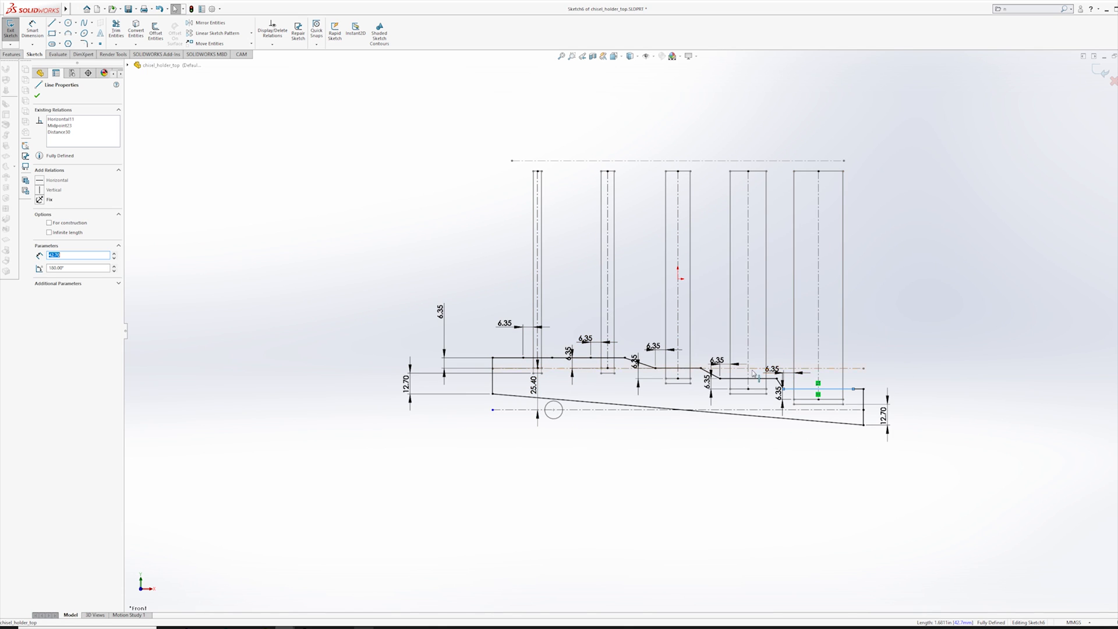
mouse_move(831, 364)
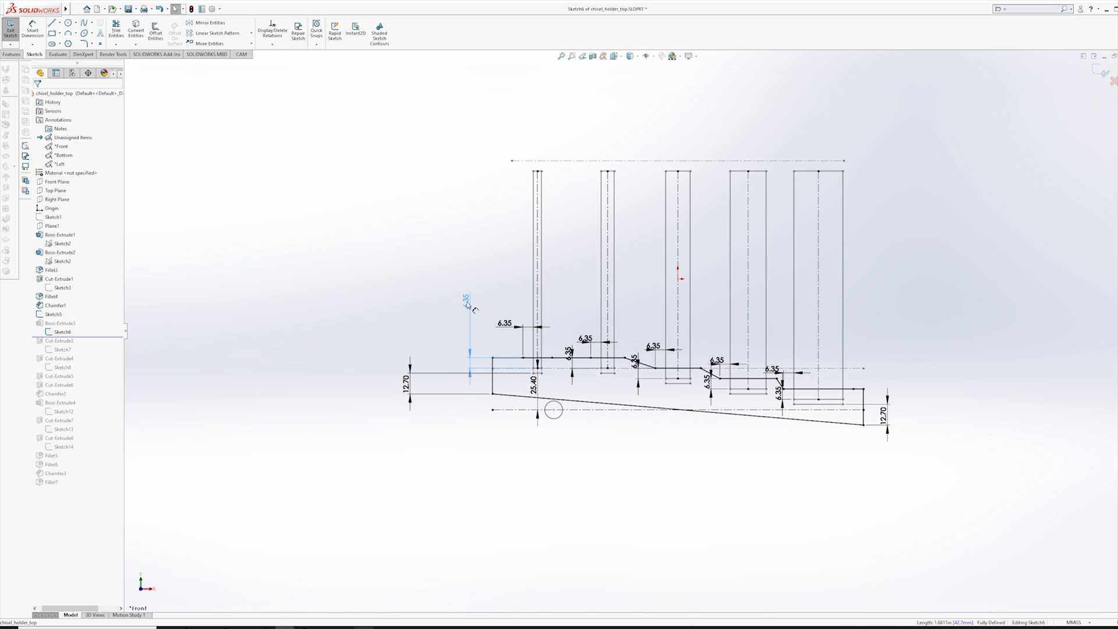
left_click(524, 361)
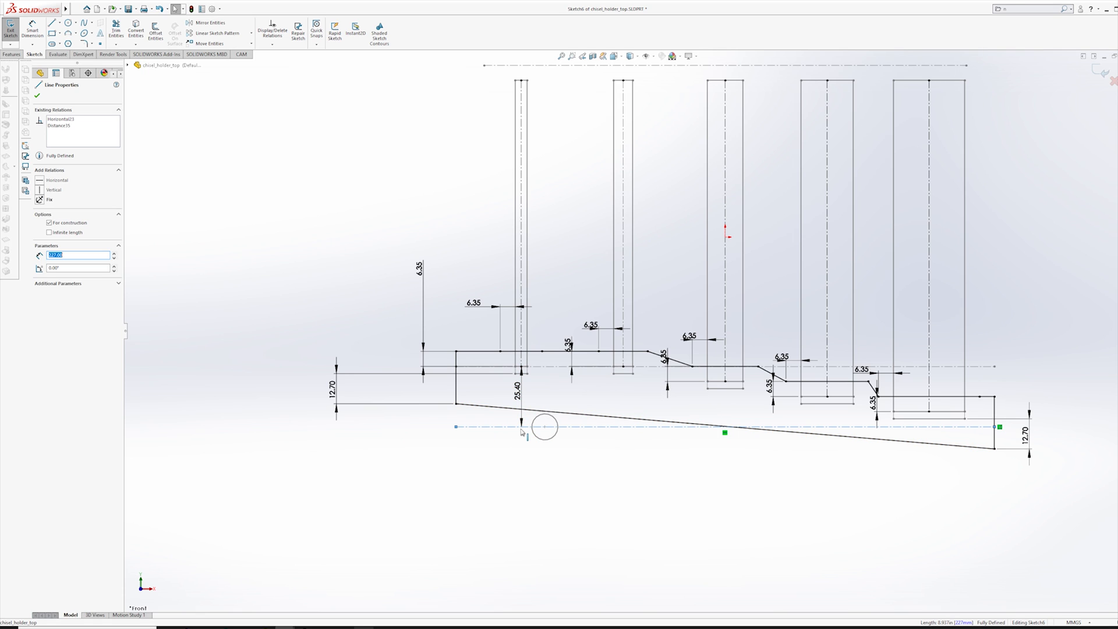
left_click(544, 426)
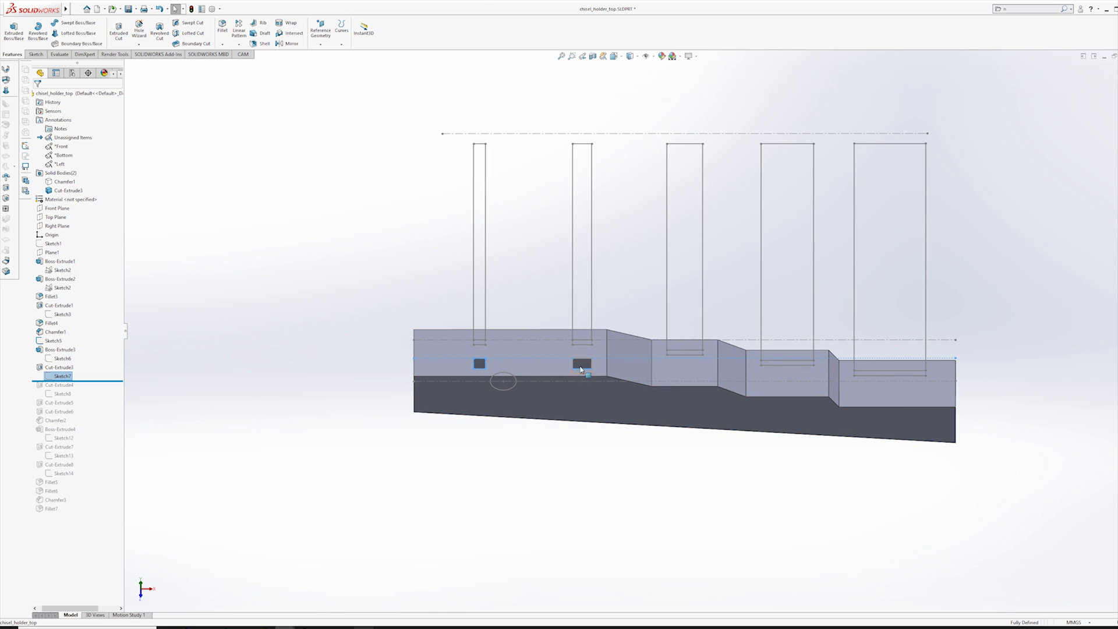
mouse_move(527, 361)
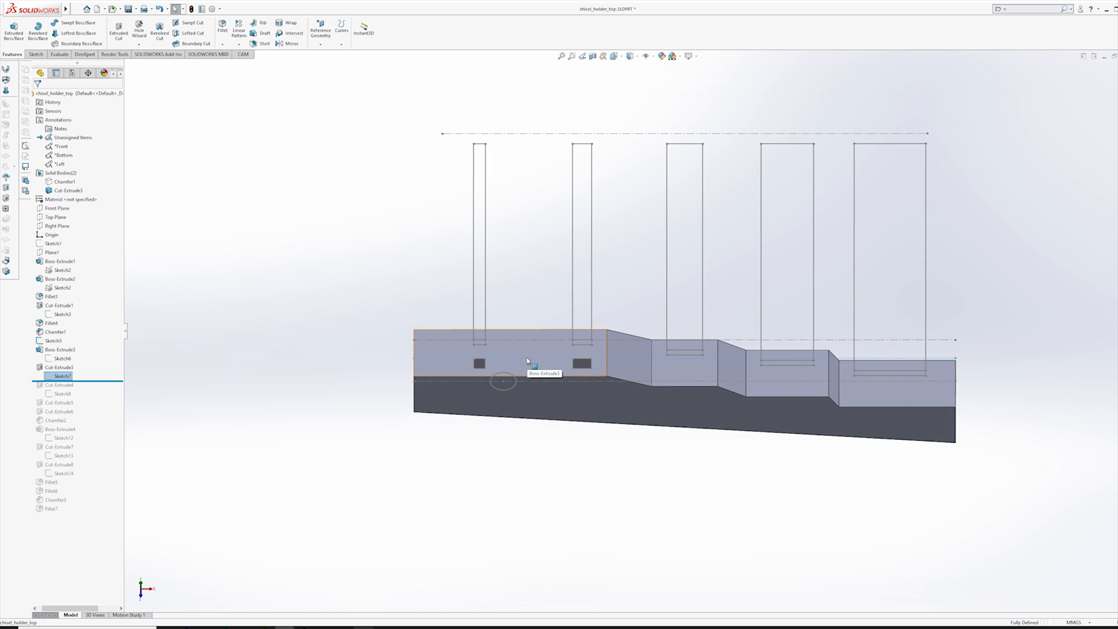
Roll forward through Cut-Extrude2 to Cut-Extrude5 to show the rectangular slot cuts.
left_click(685, 367)
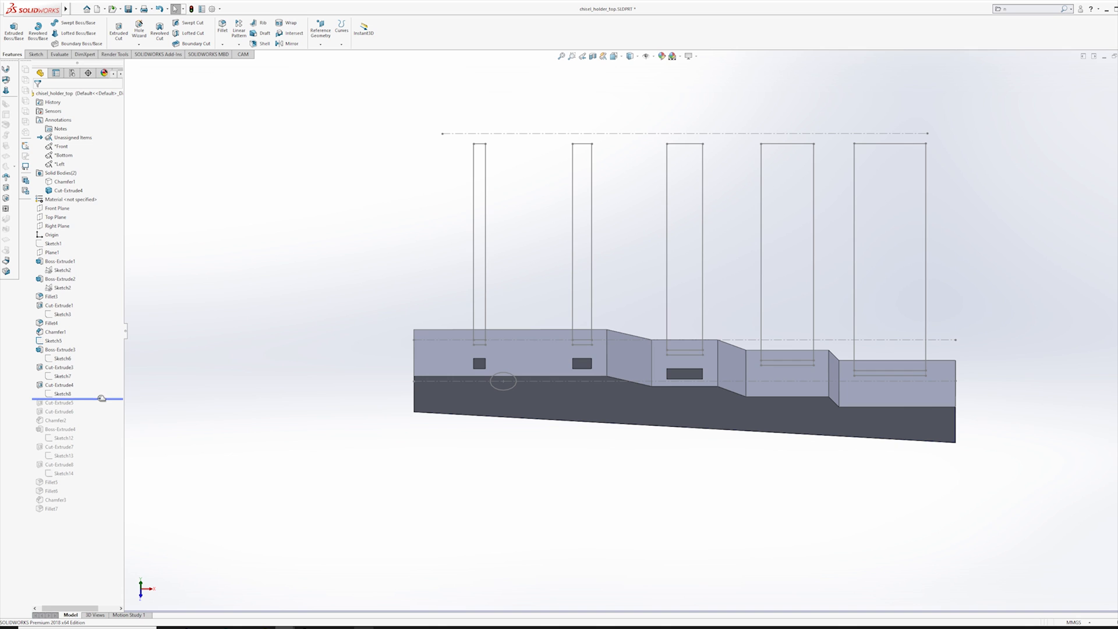
left_click(61, 402)
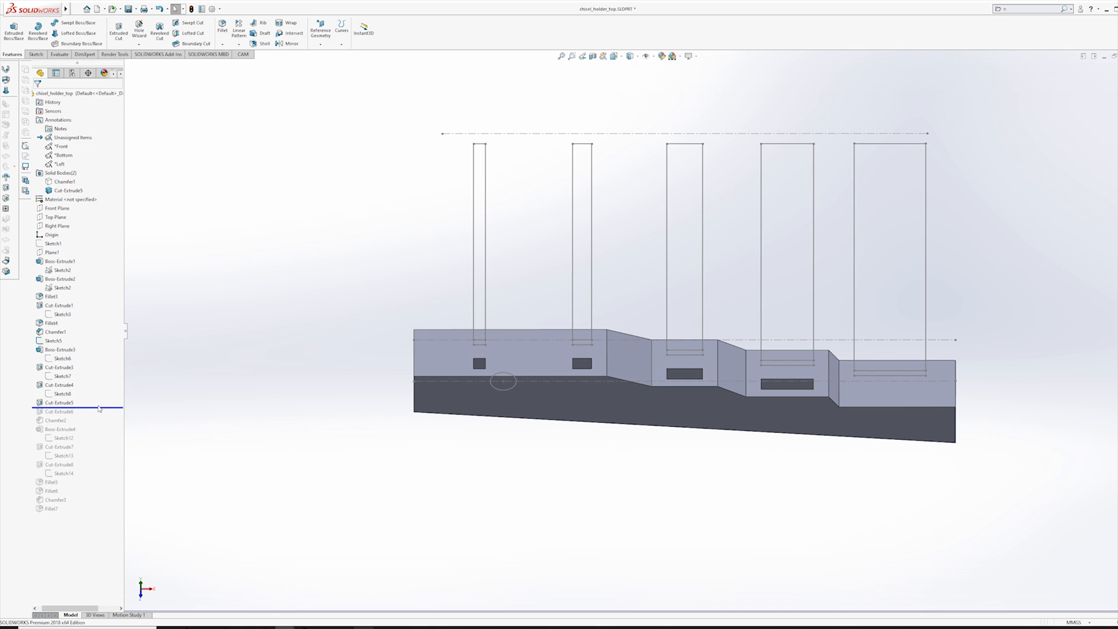
left_click(744, 366)
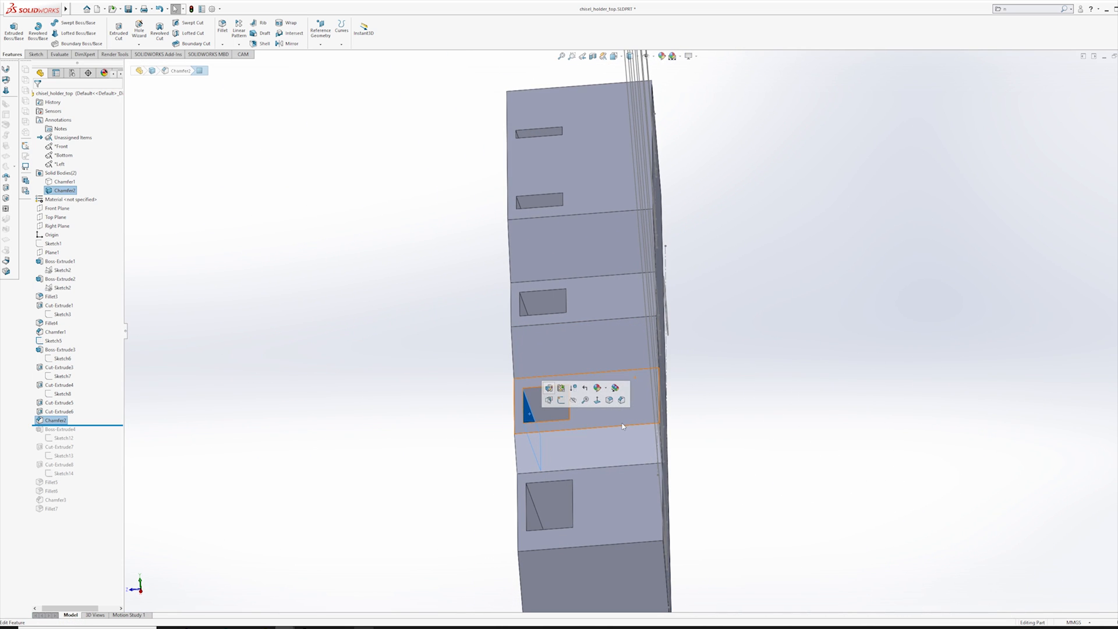
Select Chamfer2 to inspect the chamfered edge inside a base slot.
left_click(473, 260)
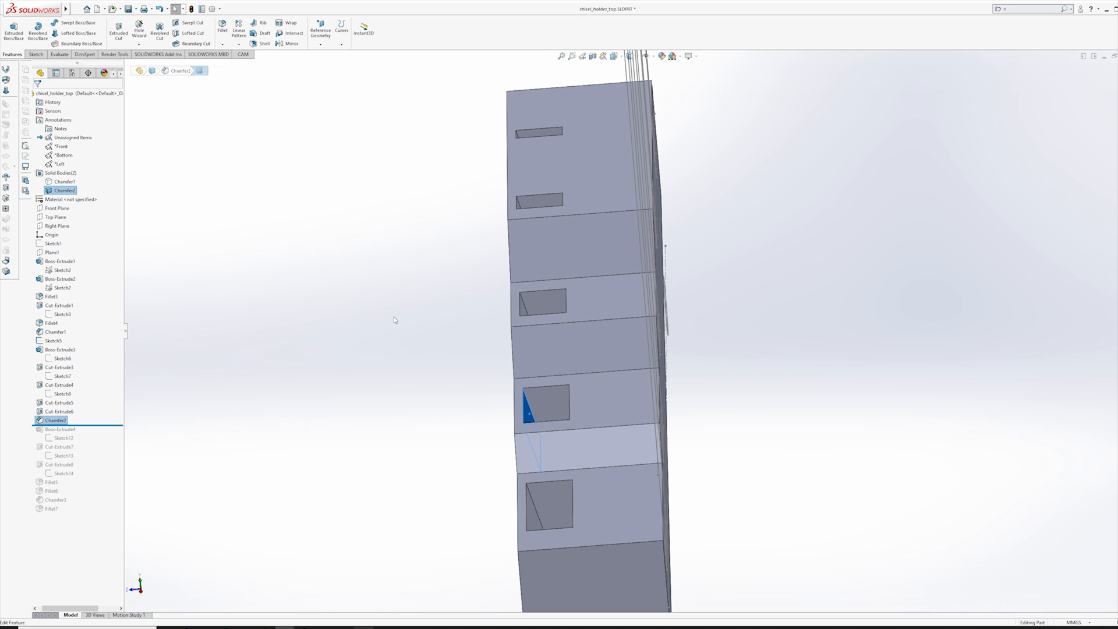
mouse_move(564, 339)
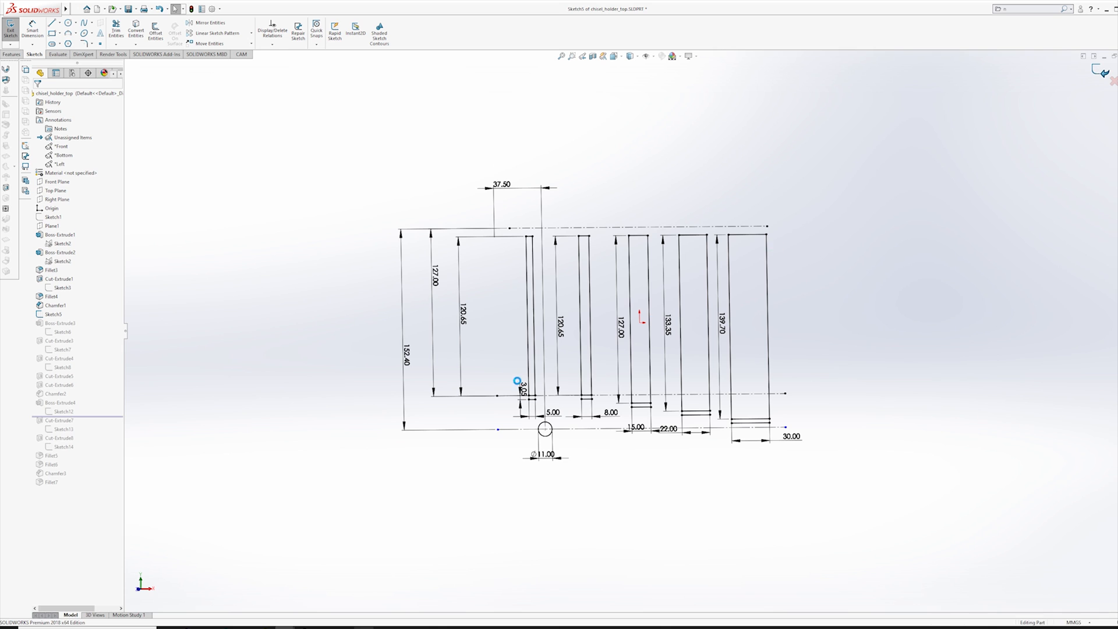
Exit Sketch12 and roll forward past Boss-Extrude4 to show the rounded tabs.
left_click(10, 28)
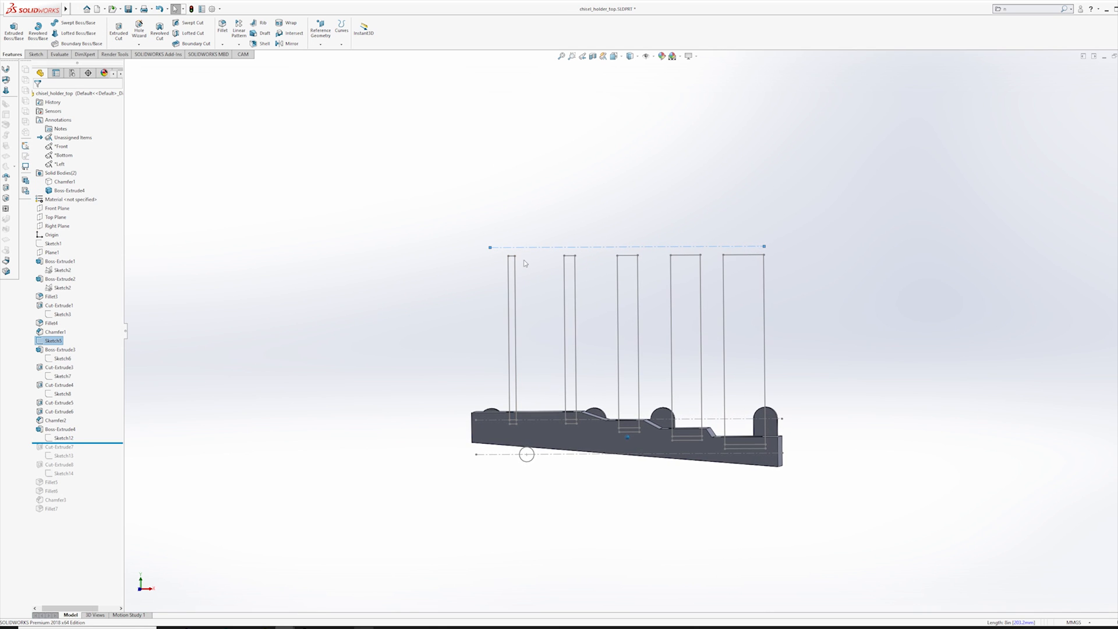
mouse_move(529, 256)
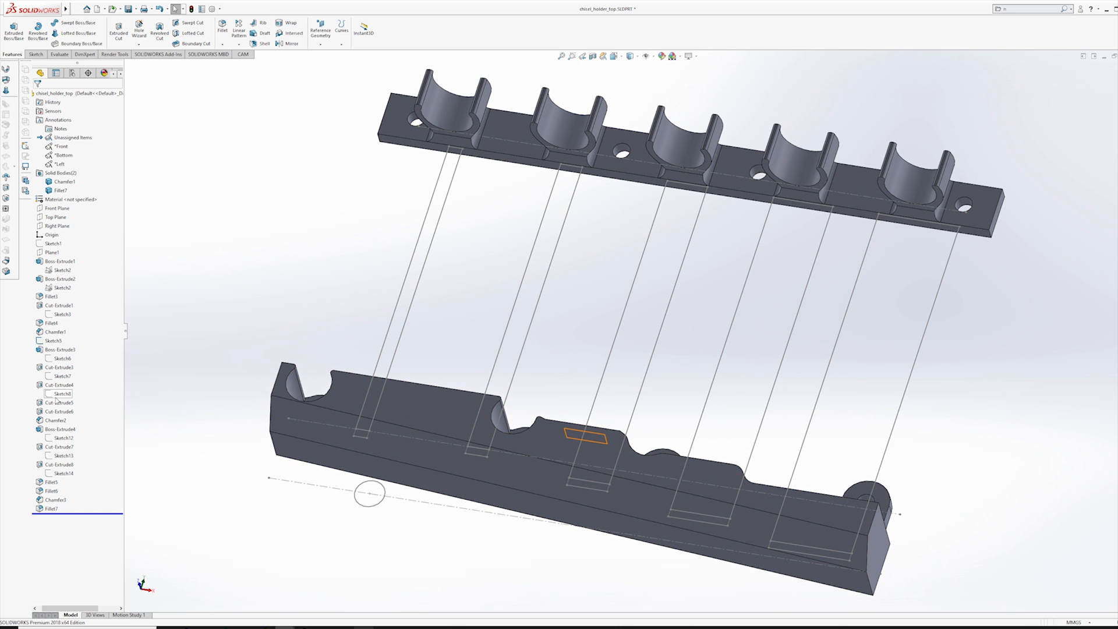
Roll the rollback bar to the end of the FeatureManager tree and select the base's top step face.
left_click(53, 340)
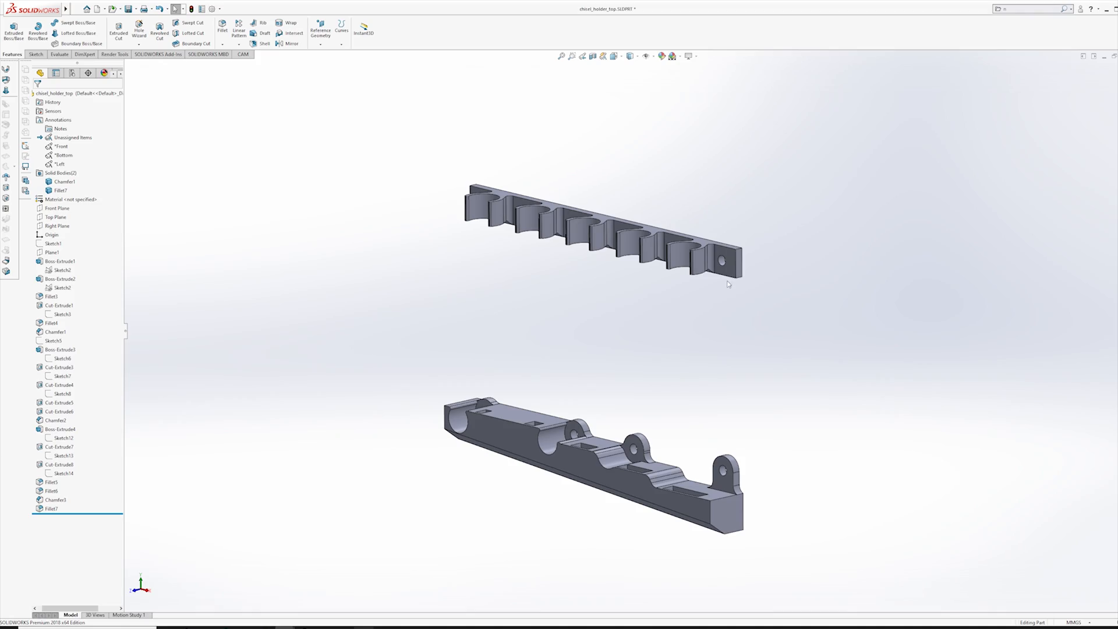
left_click(692, 488)
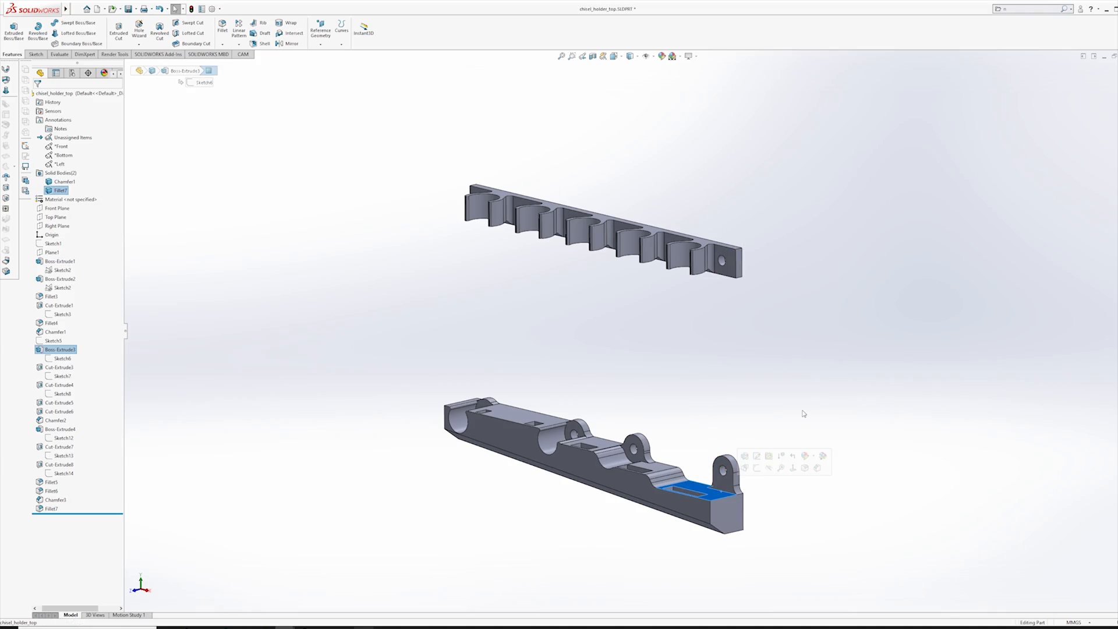